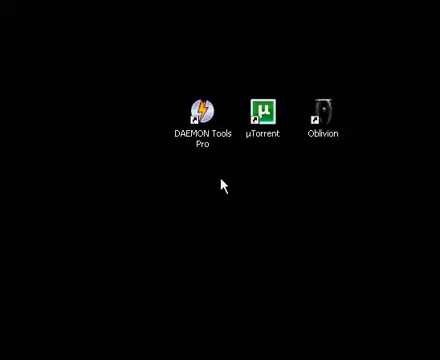
Launch Mozilla Firefox from the desktop.
{"action": "left_click", "coordinate": [204, 108]}
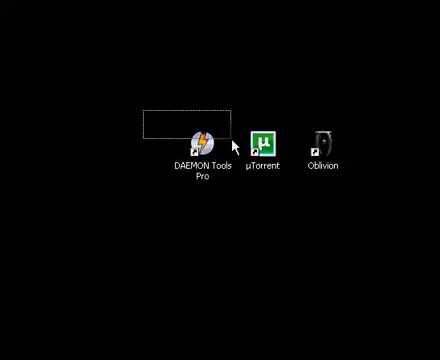
{"action": "left_click", "coordinate": [198, 132]}
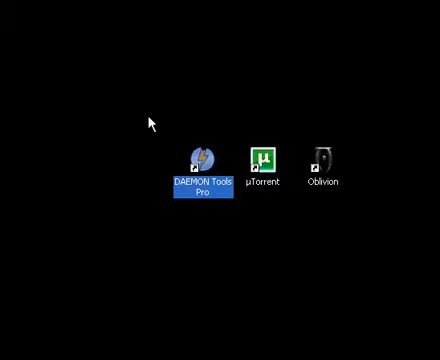
{"action": "left_click", "coordinate": [240, 236]}
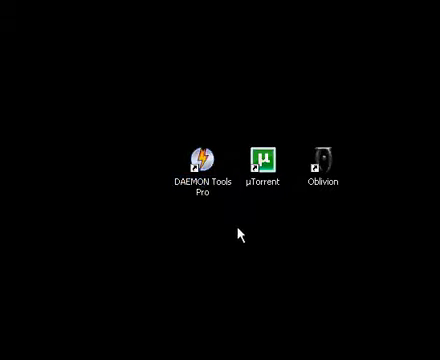
{"action": "left_click", "coordinate": [266, 156]}
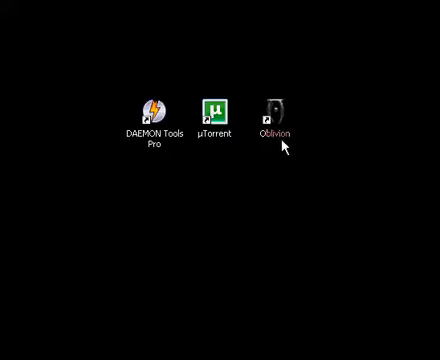
{"action": "left_click", "coordinate": [270, 104]}
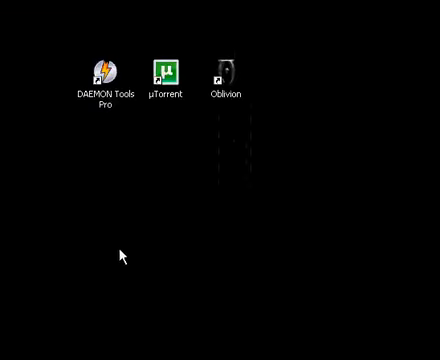
{"action": "left_click", "coordinate": [20, 356]}
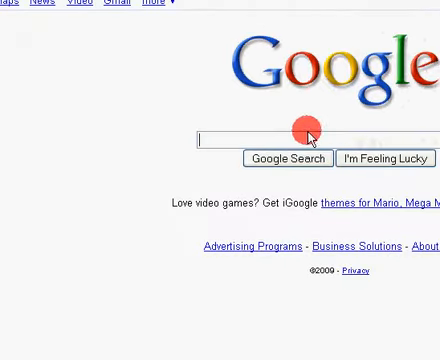
{"action": "type", "text": "http://www.daemon-tools.cc/ENG/news"}
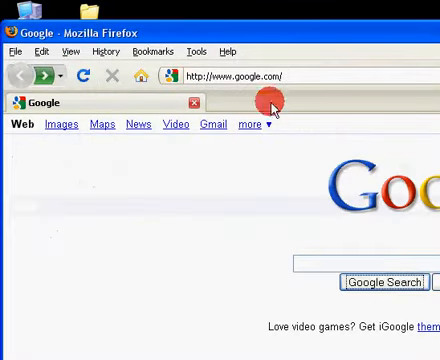
{"action": "type", "text": "http://www.daemon-tools.cc/ENG/news"}
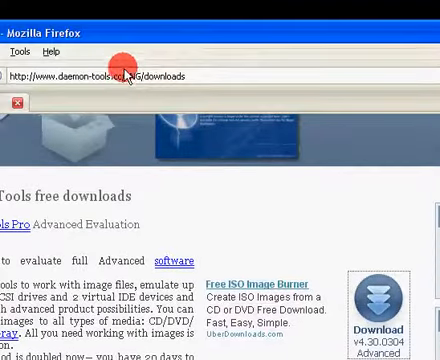
Search Google for 'utorrent', visit the µTorrent getting-started page, then close Firefox.
{"action": "type", "text": "d"}
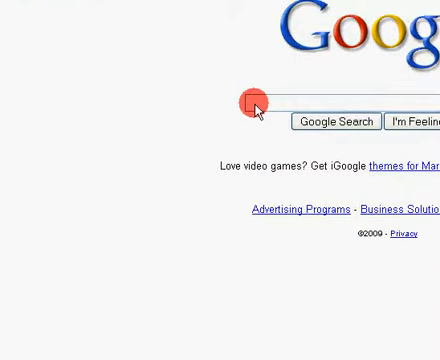
{"action": "type", "text": "utorrent"}
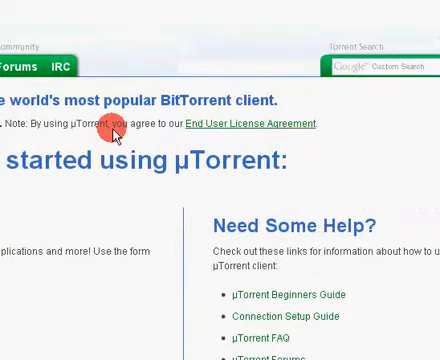
{"action": "scroll", "scroll_direction": "down", "scroll_amount": 3}
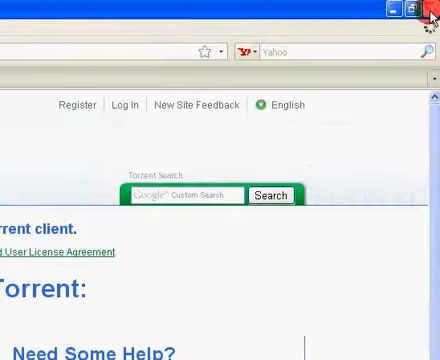
{"action": "left_click", "coordinate": [420, 8]}
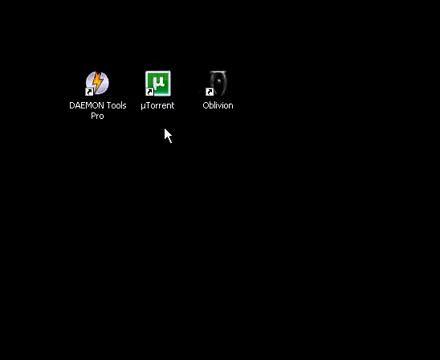
Check in uTorrent that the downloaded torrent shows Seeding, then close uTorrent.
{"action": "left_click", "coordinate": [156, 80]}
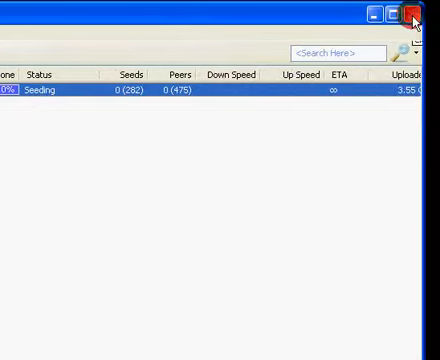
{"action": "left_click", "coordinate": [424, 12]}
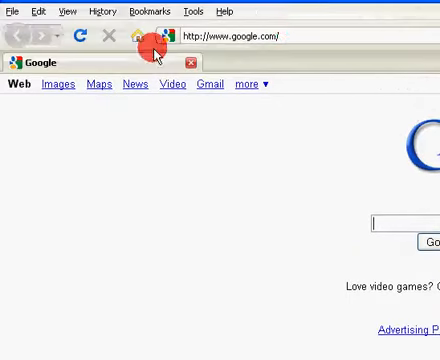
Visit the Pirate Bay unlimited-downloads site and scroll through its front page.
{"action": "type", "text": "piratebay"}
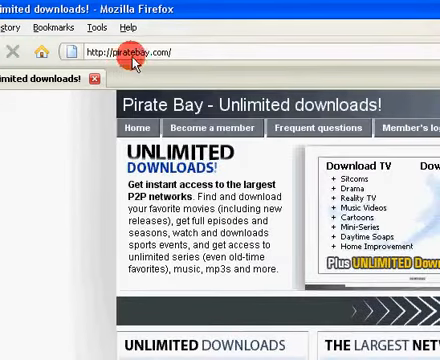
{"action": "scroll", "scroll_direction": "down", "scroll_amount": 3}
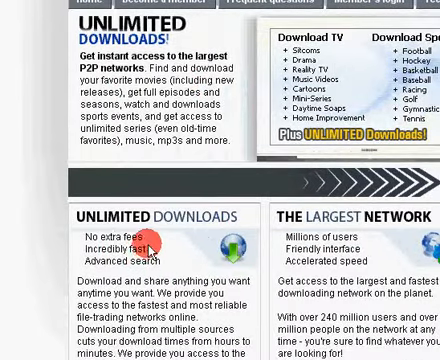
{"action": "scroll", "scroll_direction": "down", "scroll_amount": 3}
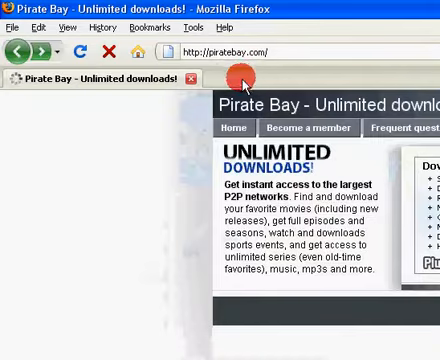
{"action": "scroll", "scroll_direction": "down", "scroll_amount": 3}
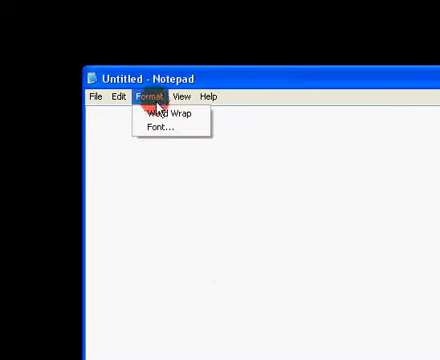
Show the Oblivion torrent path in Lucida Console size 20, then close Notepad.
{"action": "left_click", "coordinate": [158, 128]}
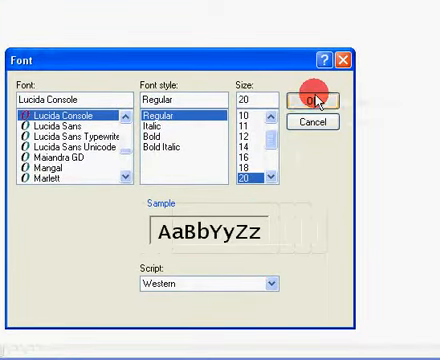
{"action": "left_click", "coordinate": [316, 96]}
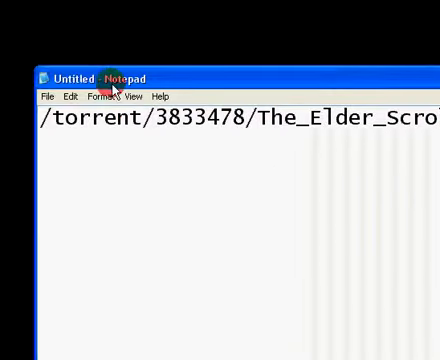
{"action": "left_click", "coordinate": [90, 96]}
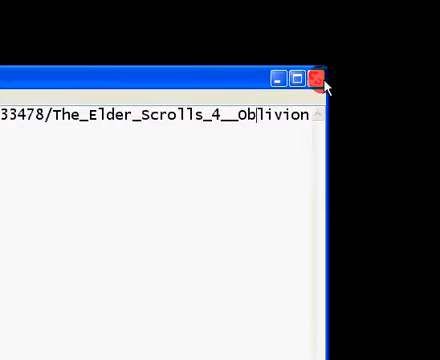
{"action": "left_click", "coordinate": [320, 76]}
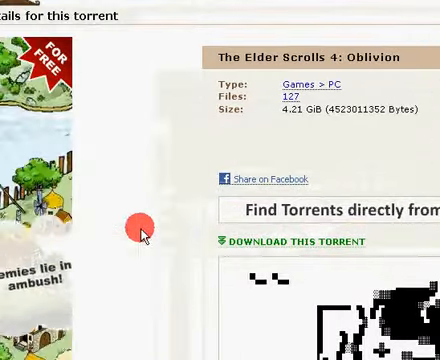
Download The Elder Scrolls 4: Oblivion torrent file and save it to the desktop.
{"action": "scroll", "scroll_direction": "down", "scroll_amount": 3}
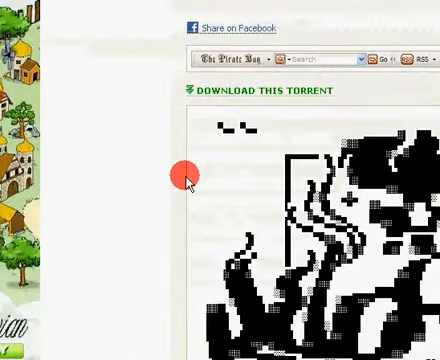
{"action": "scroll", "scroll_direction": "down", "scroll_amount": 3}
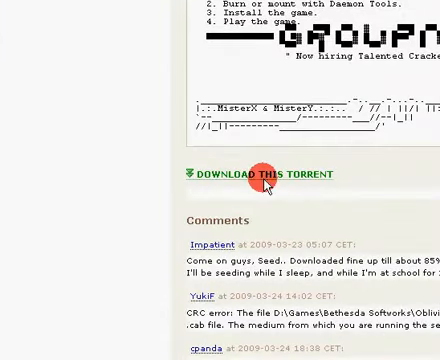
{"action": "left_click", "coordinate": [260, 172]}
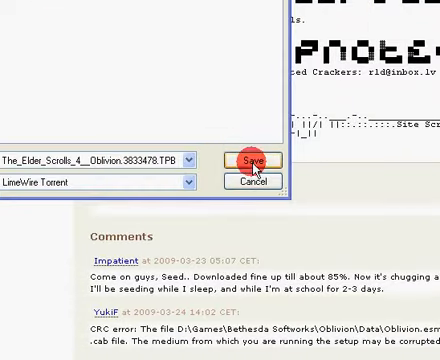
{"action": "left_click", "coordinate": [246, 160]}
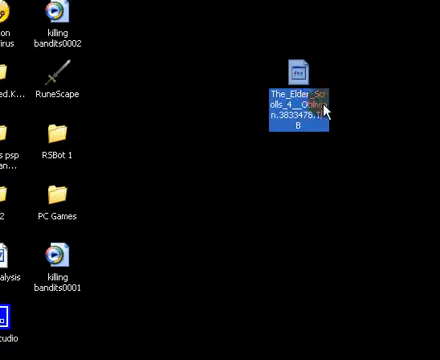
Load the 4.21 GB Oblivion torrent in uTorrent until Seeding, then exit and confirm Yes.
{"action": "double_click", "coordinate": [300, 96]}
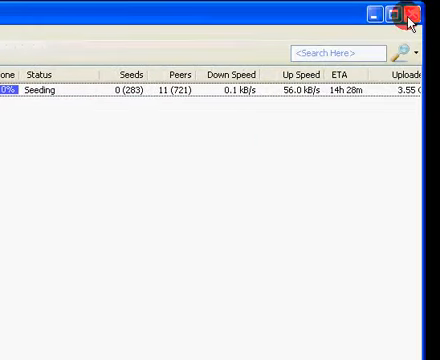
{"action": "left_click", "coordinate": [420, 12]}
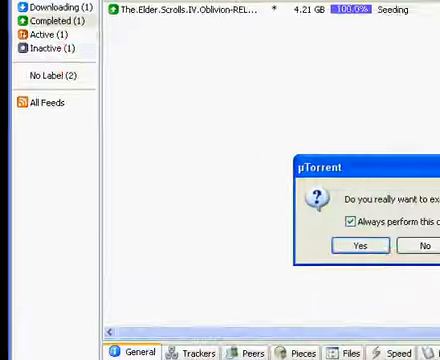
{"action": "left_click", "coordinate": [358, 244]}
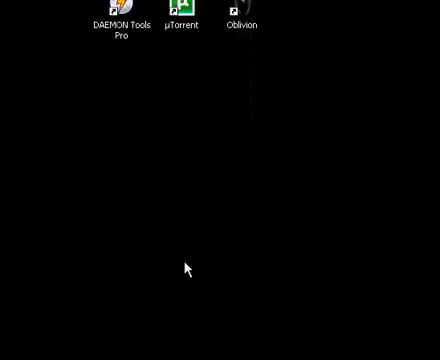
{"action": "mouse_move", "coordinate": [176, 196]}
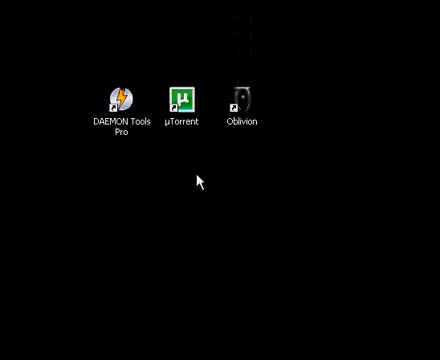
{"action": "mouse_move", "coordinate": [176, 256]}
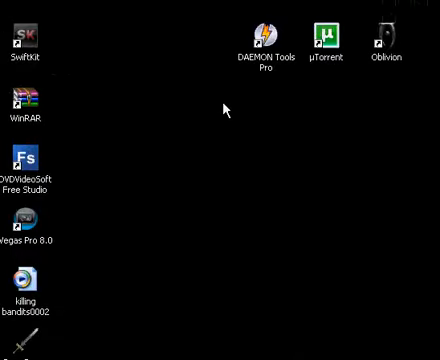
Browse My Documents toward Downloads to locate the tb-tes4 RAR volumes.
{"action": "left_click", "coordinate": [20, 344]}
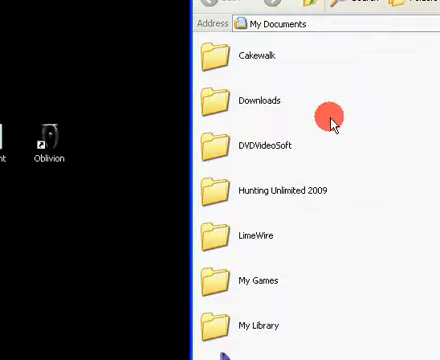
{"action": "scroll", "scroll_direction": "down", "scroll_amount": 3}
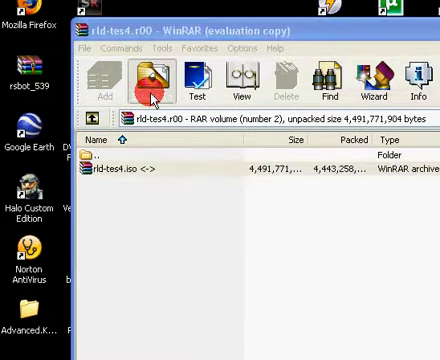
Extract the dd-tes4.iso disc image from the dd-tes4.r00 archive with Extract To.
{"action": "left_click", "coordinate": [156, 80]}
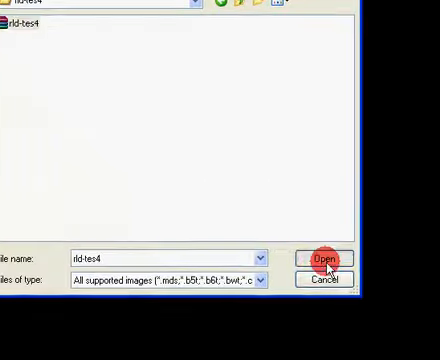
Load the dd-tes4 image in DAEMON Tools Pro so the Oblivion launcher appears.
{"action": "left_click", "coordinate": [324, 260]}
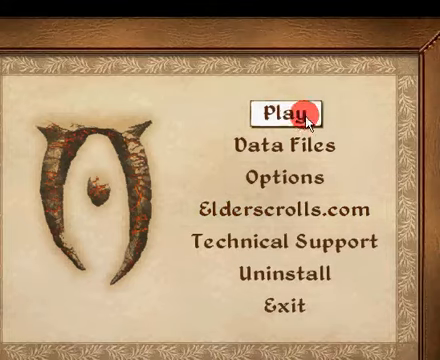
{"action": "mouse_move", "coordinate": [290, 148]}
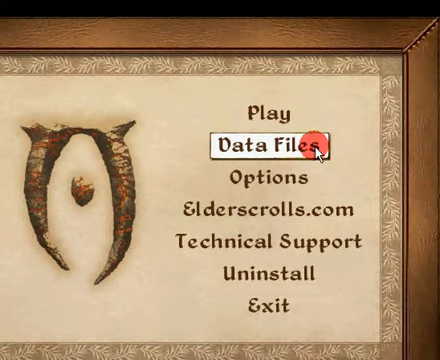
Show the Oblivion launcher's Data Files list with the game's plugins and master file.
{"action": "left_click", "coordinate": [264, 140]}
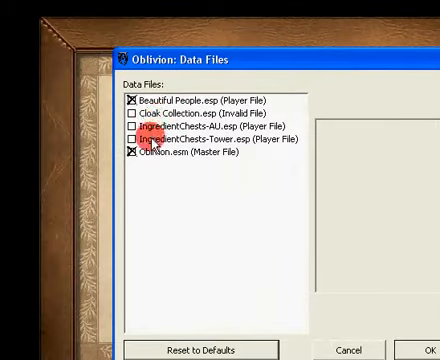